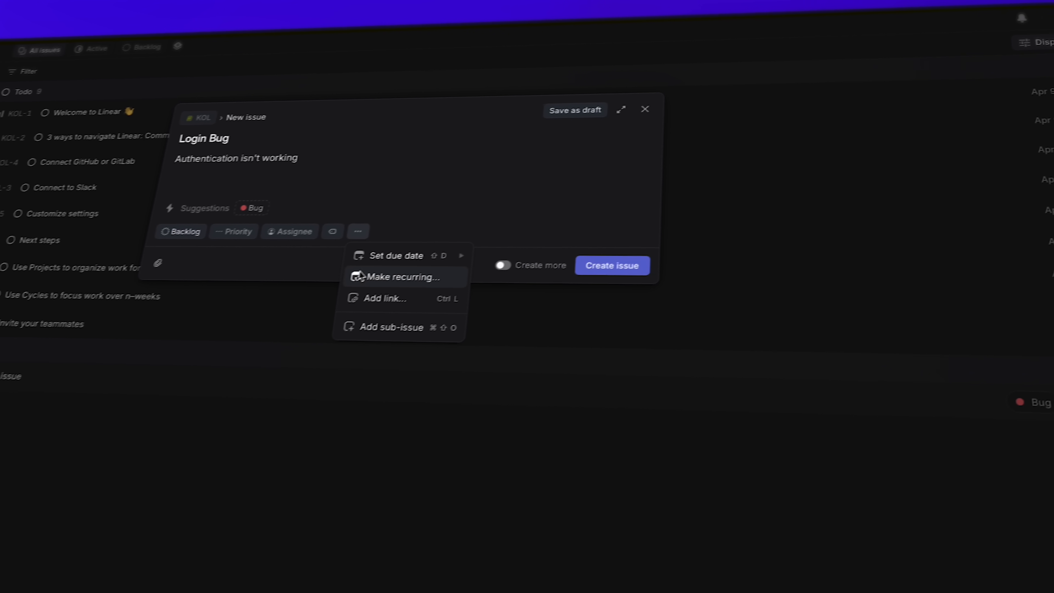
Build the sidebar frame with the Kangaroo Inc. workspace header and nav items beside the content area.
click(390, 327)
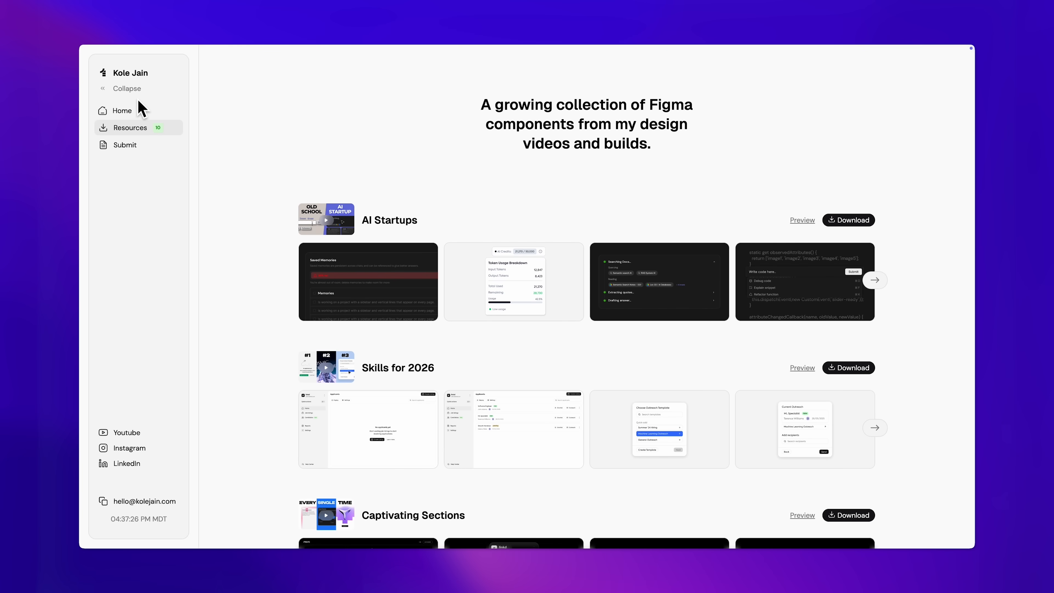
click(126, 88)
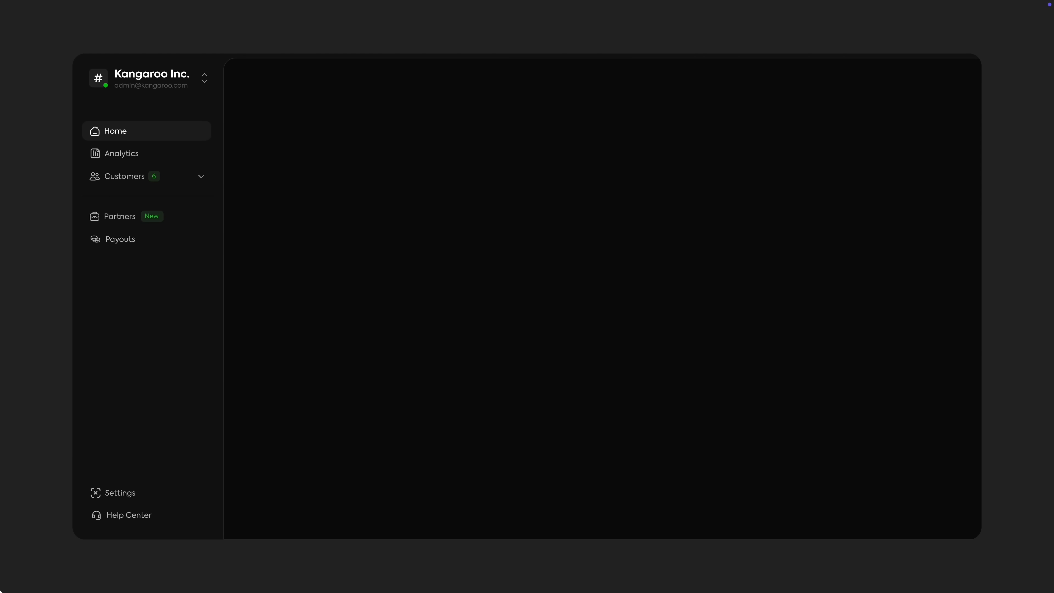
mouse_move(195, 183)
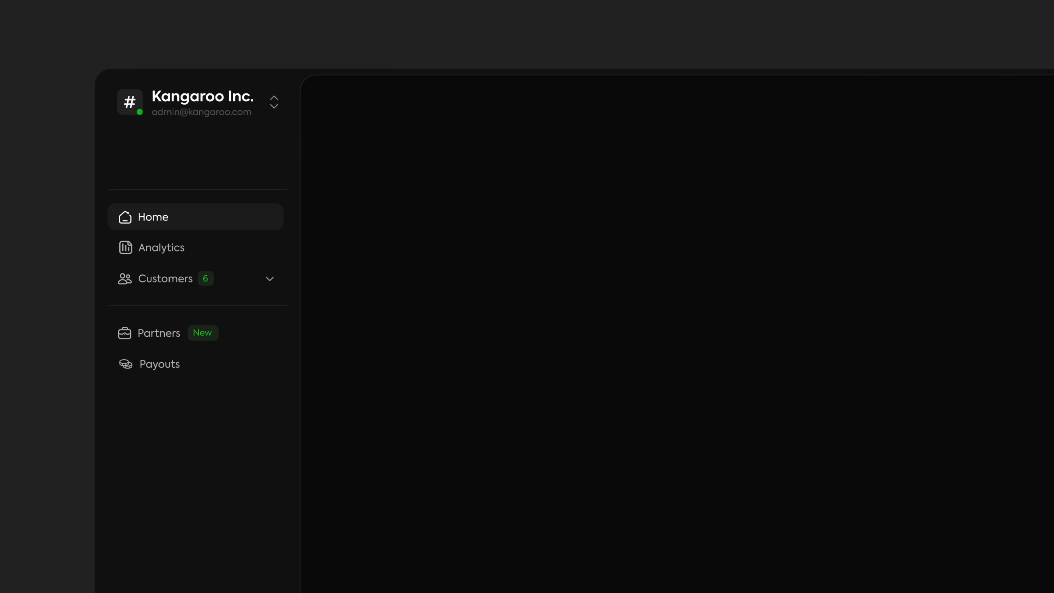
click(273, 102)
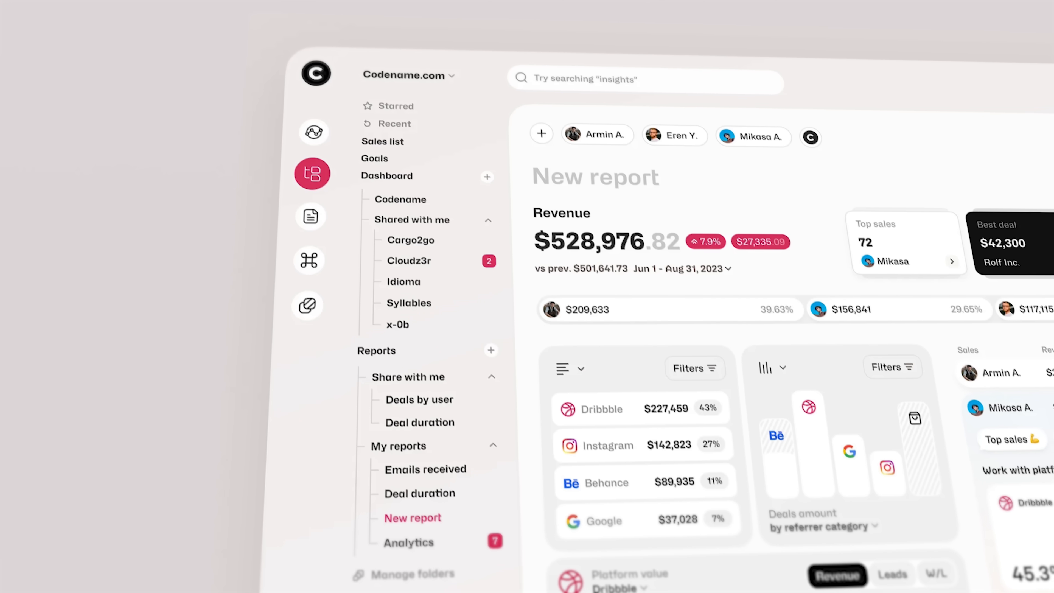
scroll(down, 3)
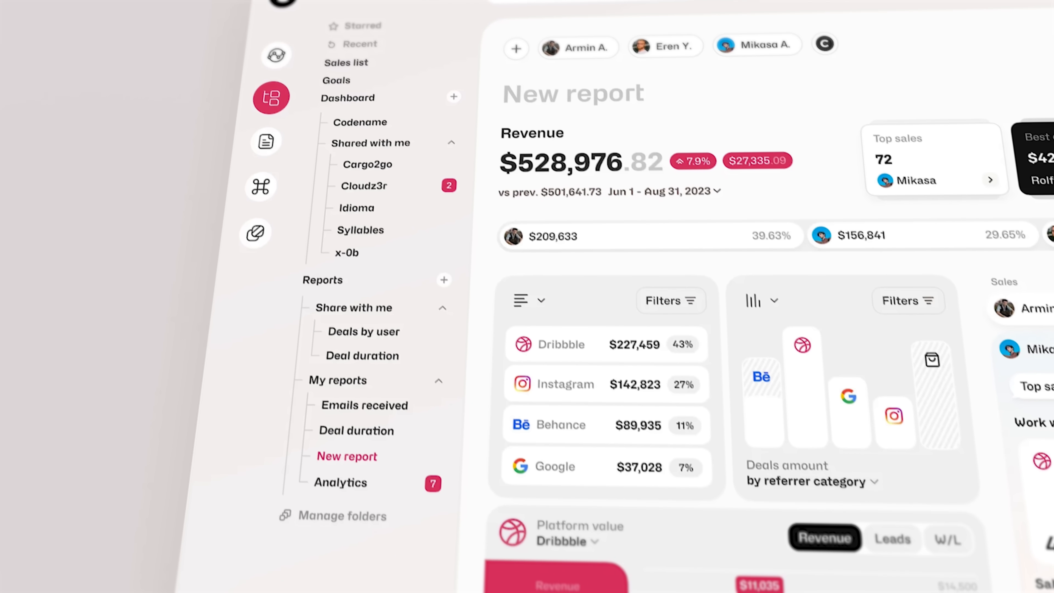
scroll(down, 3)
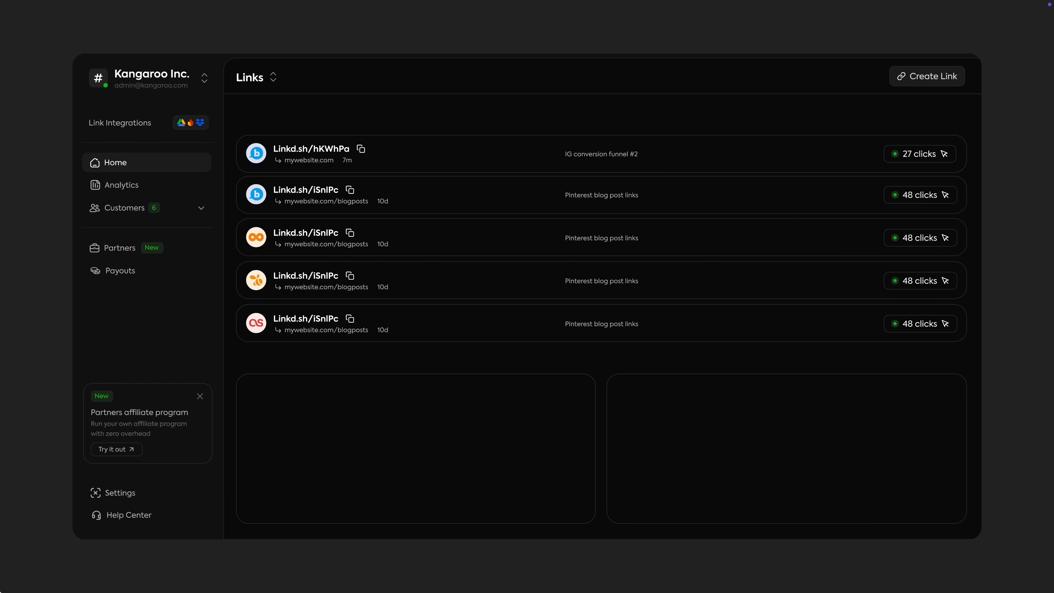
Select the first link row's site logo in the scrollable links list.
scroll(down, 3)
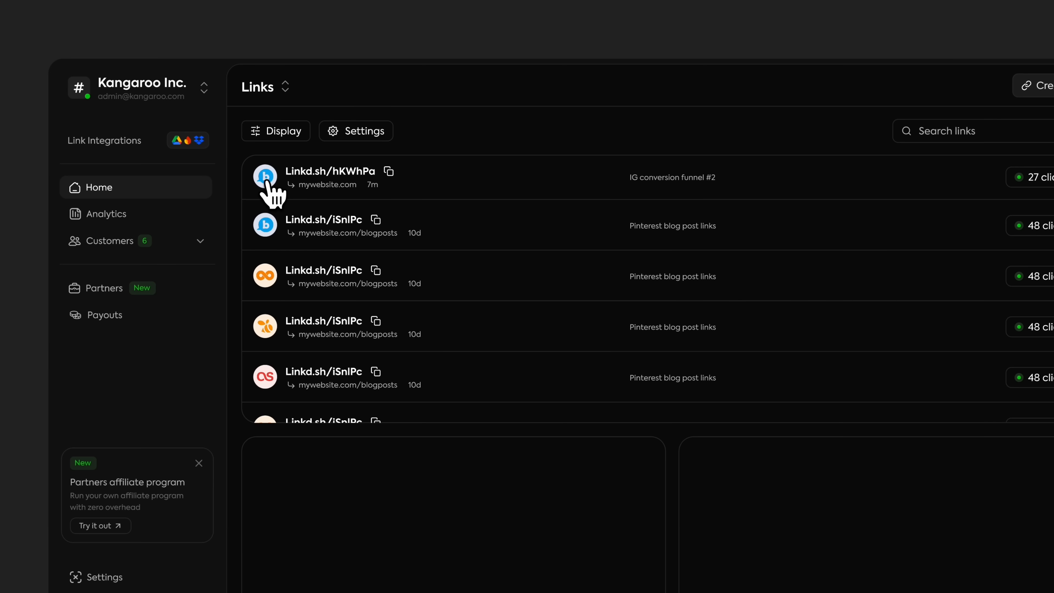
click(264, 176)
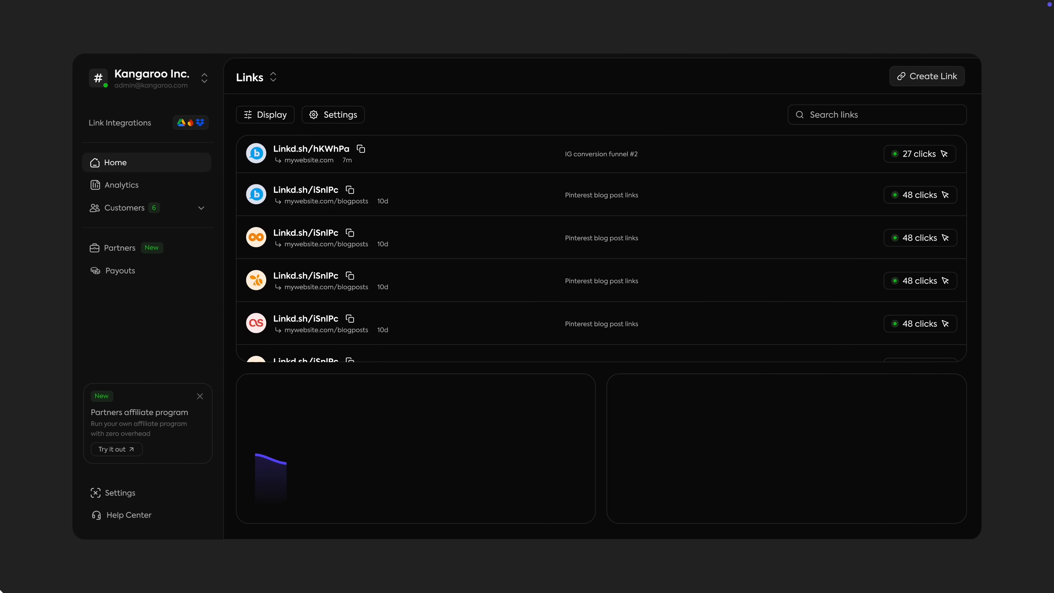
Scroll the canvas to the left chart card for the purple line chart.
scroll(down, 3)
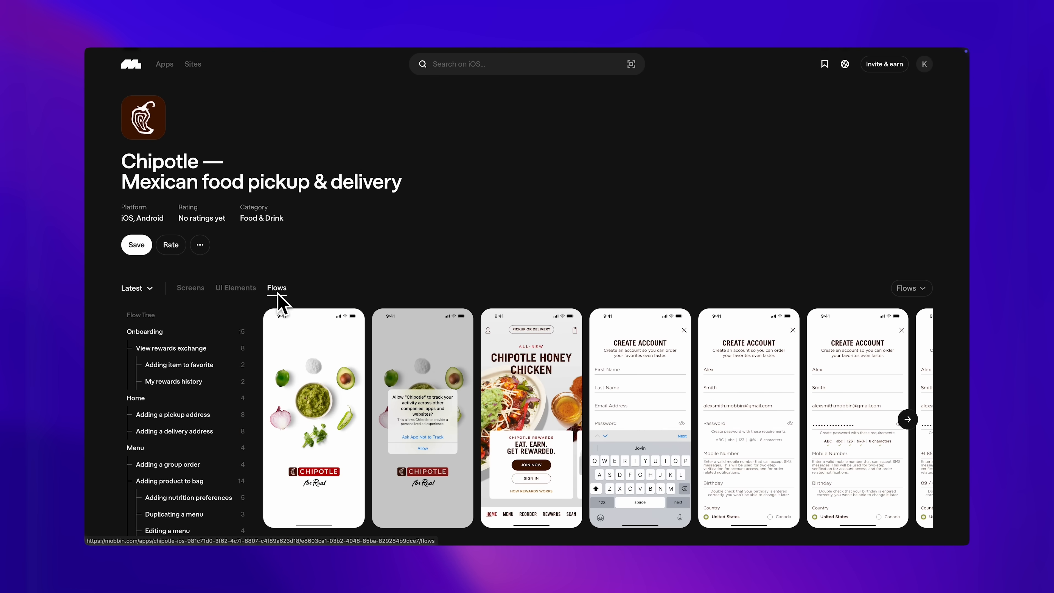
Search Mobbin for 'char' and filter web screens to the Charts category.
scroll(down, 3)
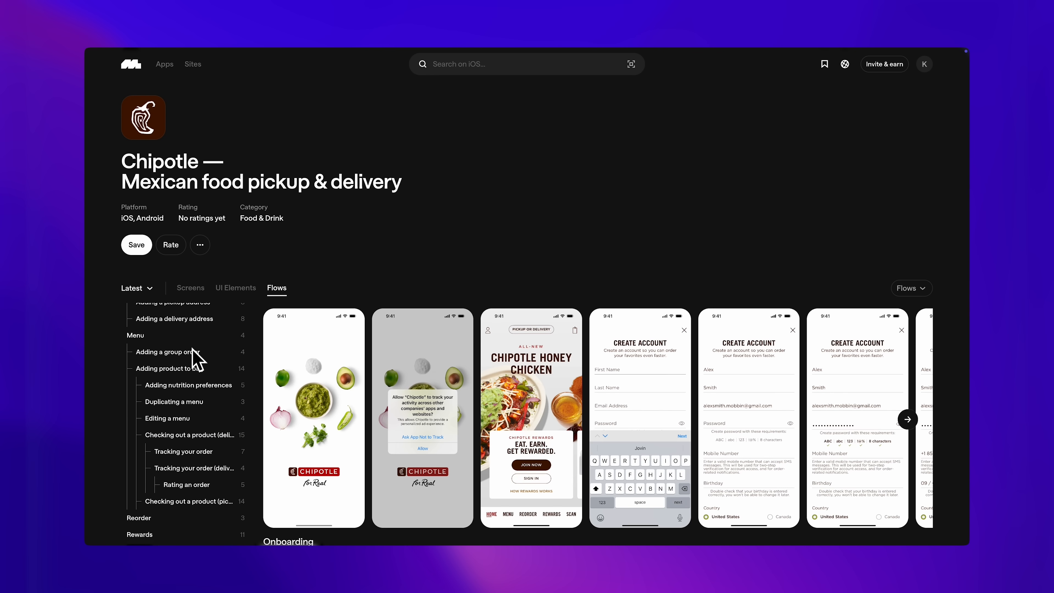
mouse_move(167, 514)
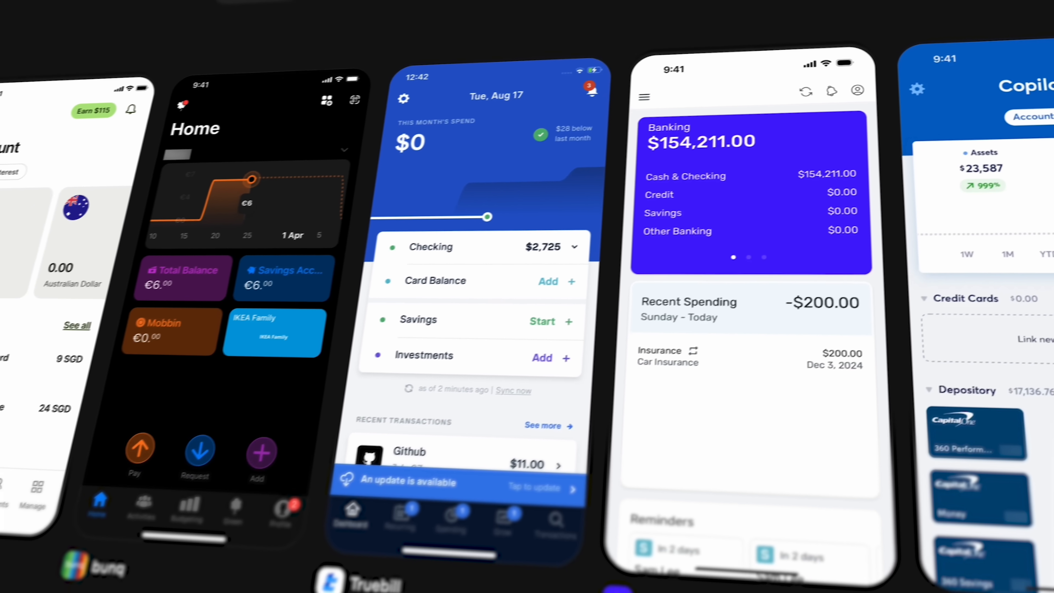
text(char)
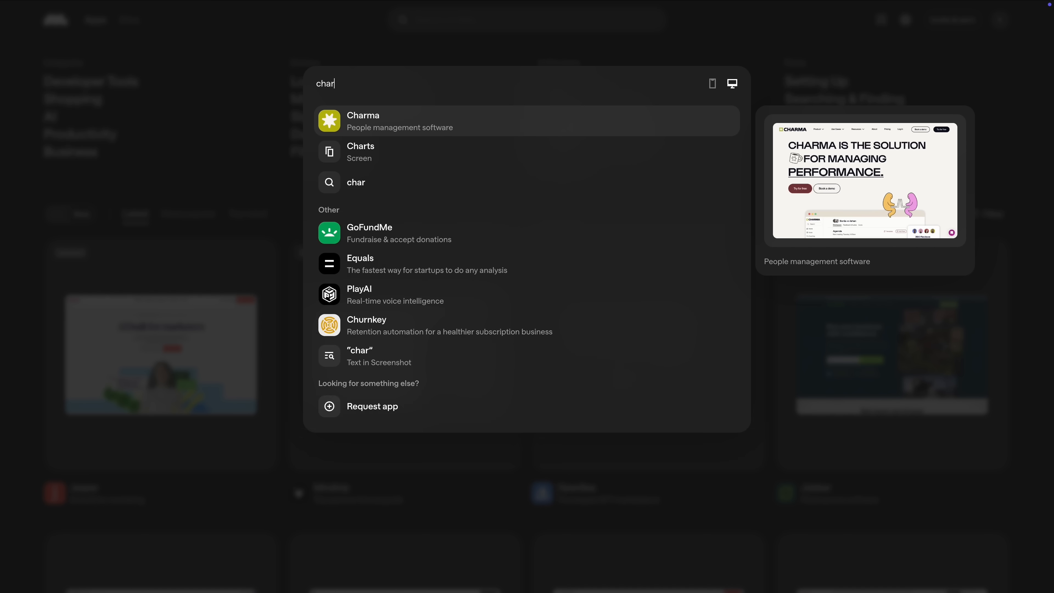
click(360, 147)
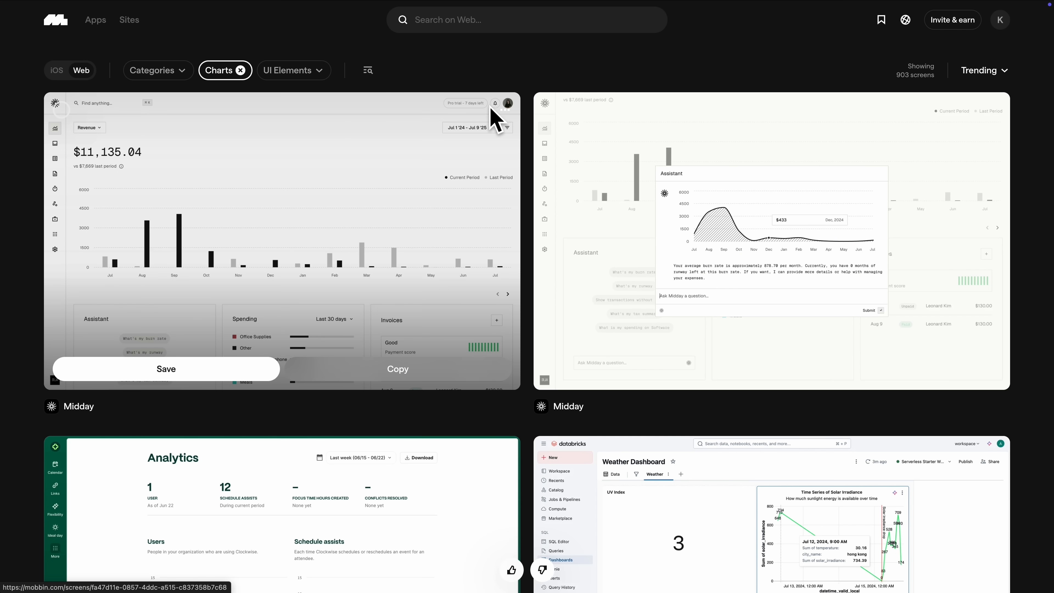
click(158, 70)
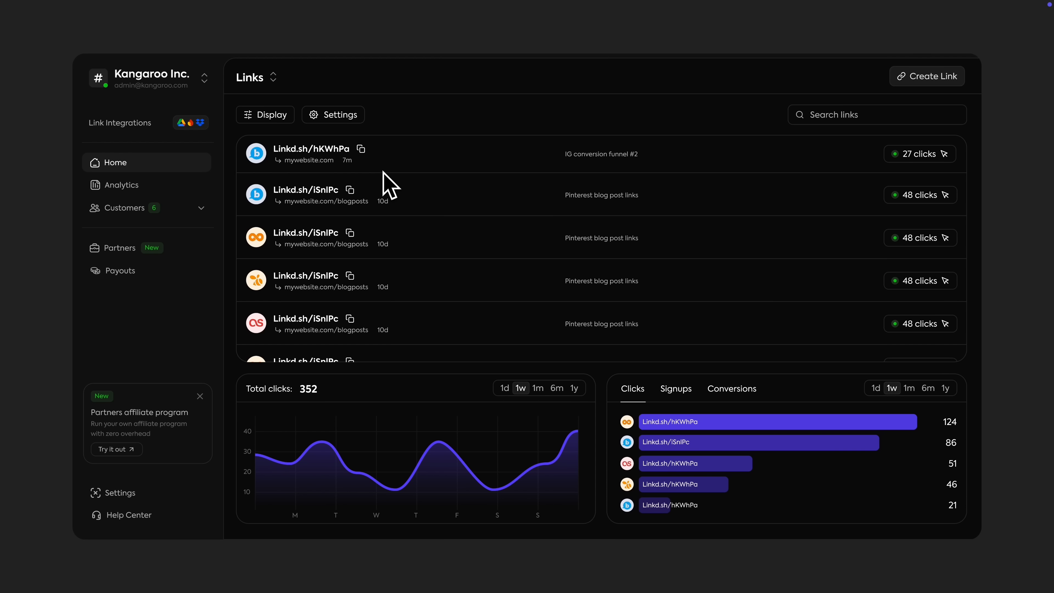
In the prototype, switch the links Display to list layout and start creating a new link.
click(265, 114)
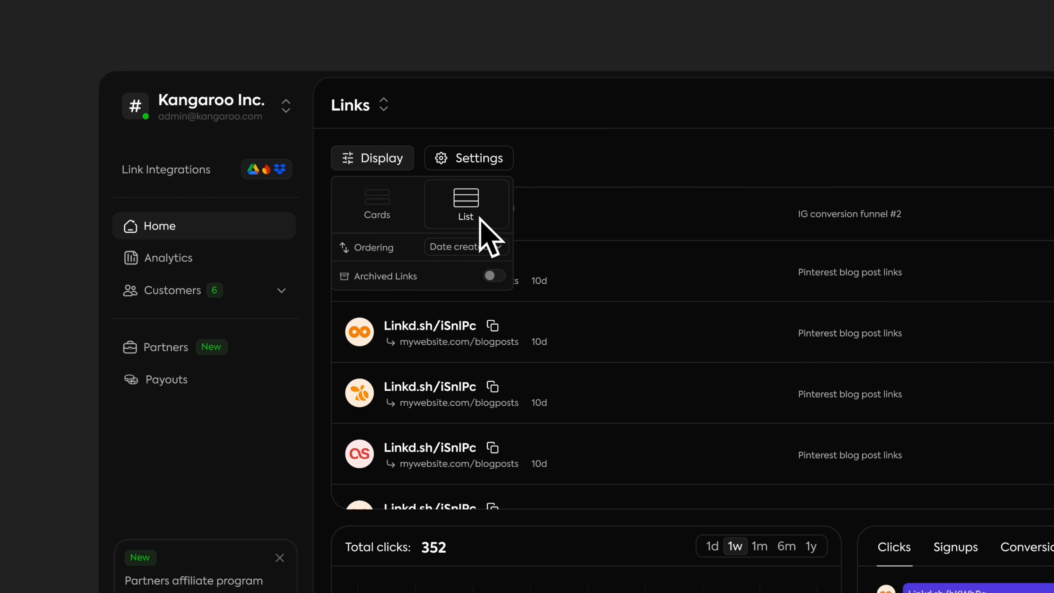
click(465, 204)
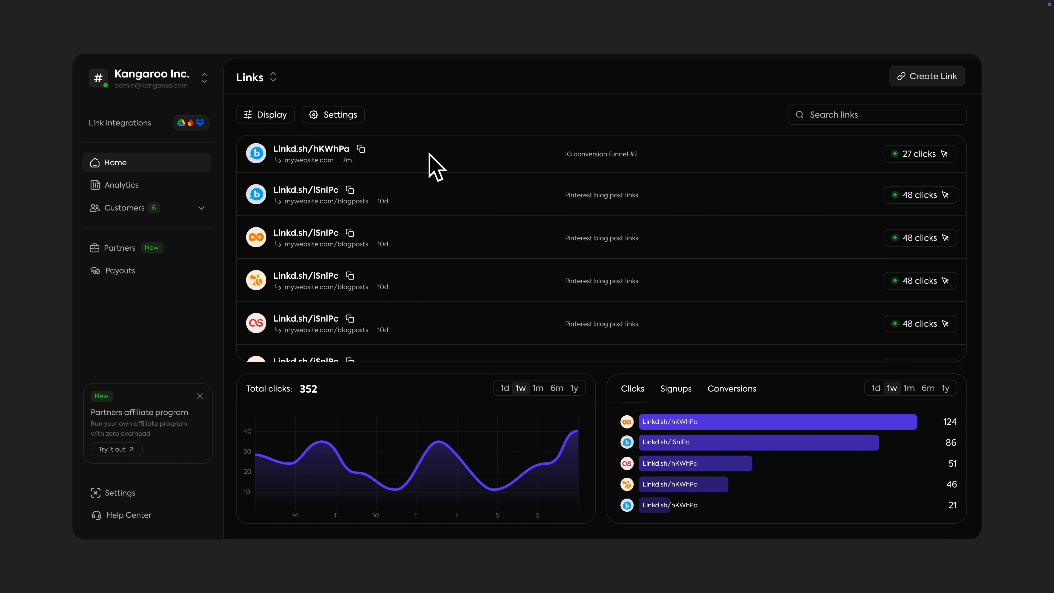
mouse_move(707, 153)
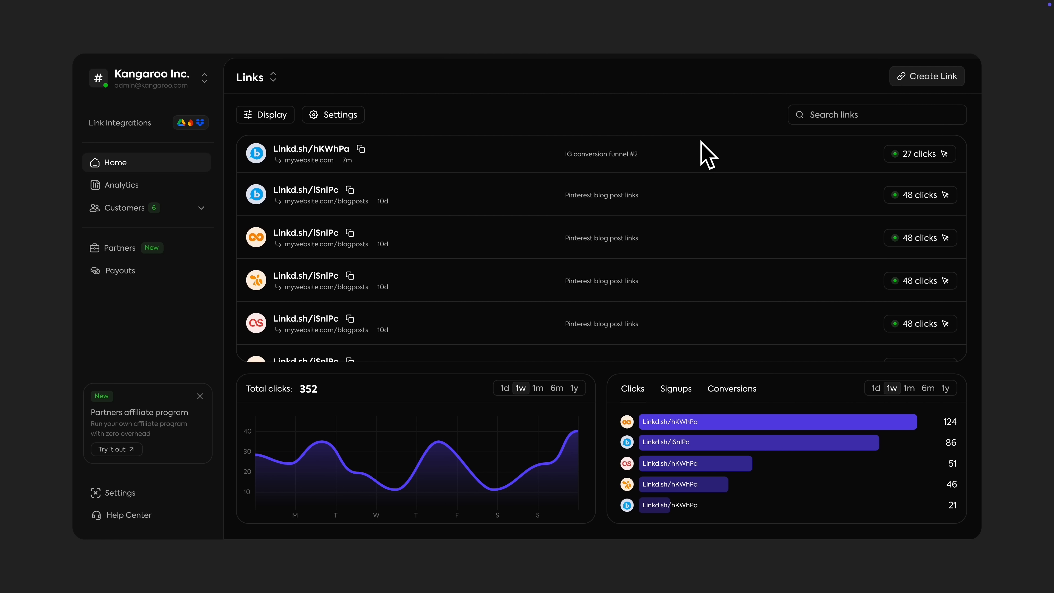
mouse_move(728, 147)
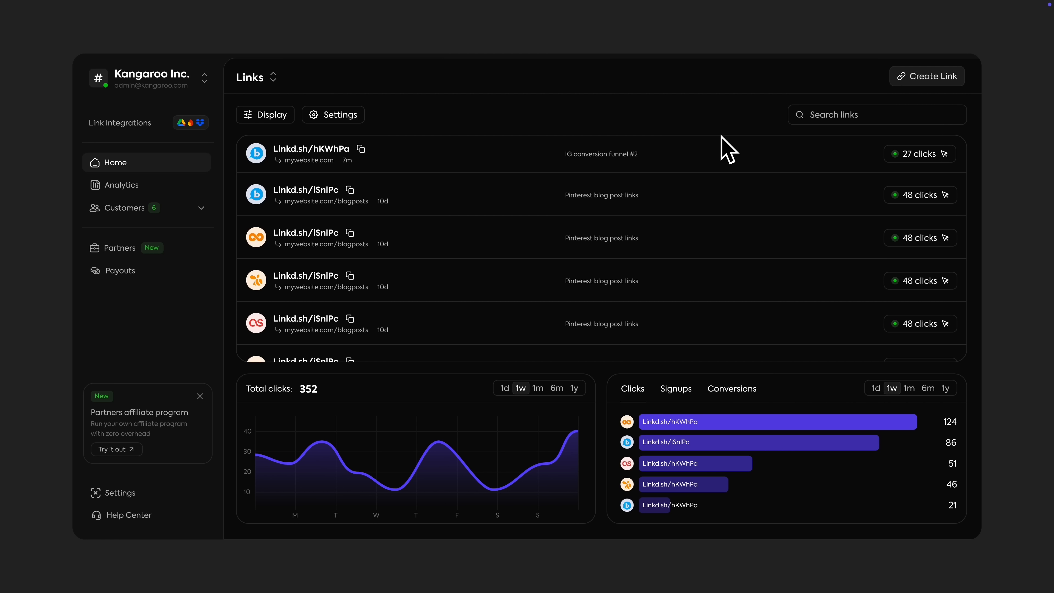
click(927, 76)
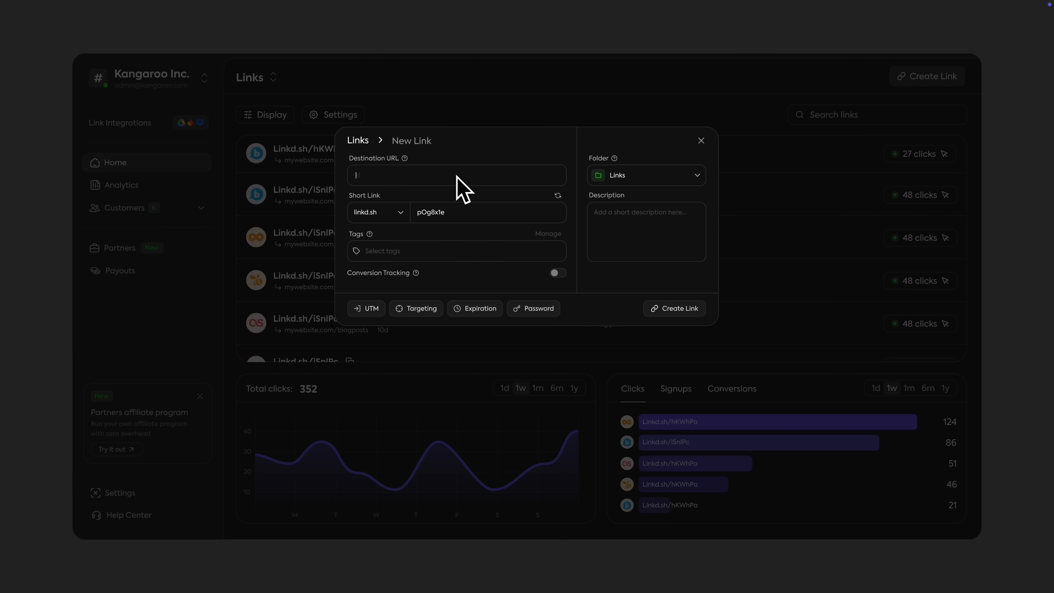
Enter kolejain.com as the destination URL and create the link.
text(kolejain.com)
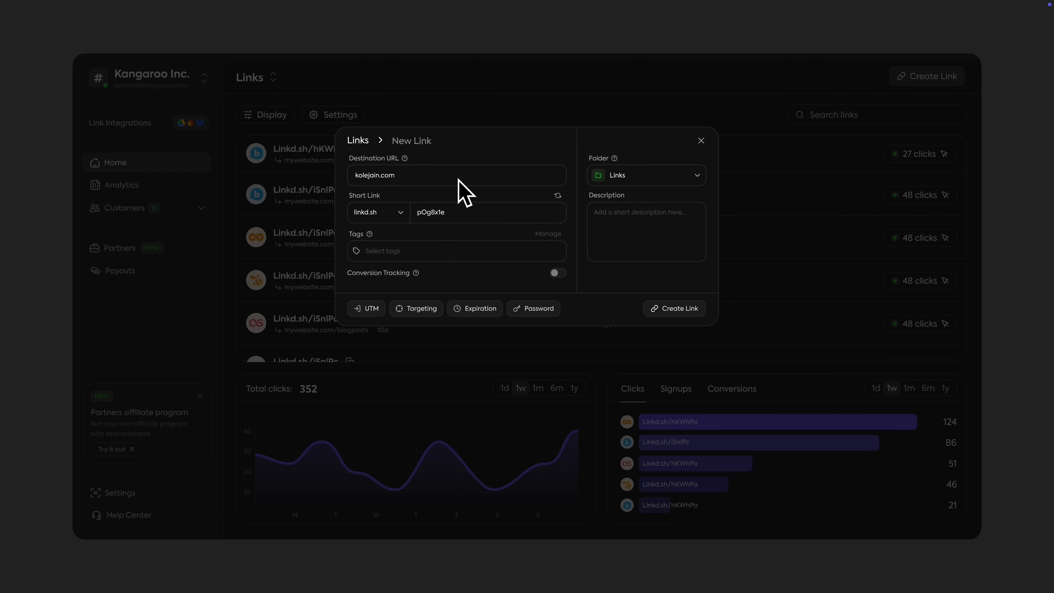
mouse_move(664, 322)
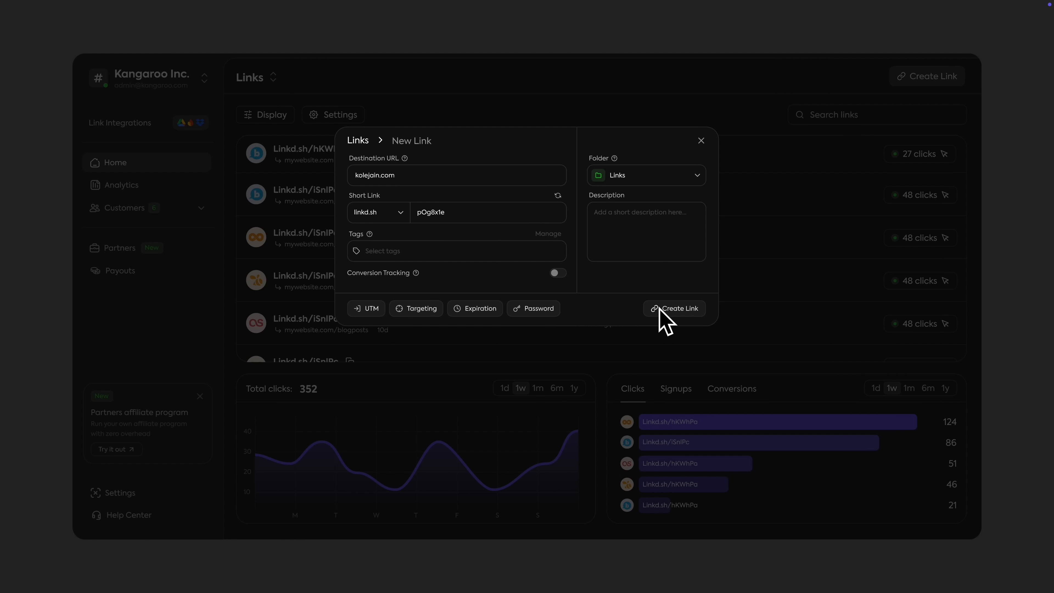
click(674, 308)
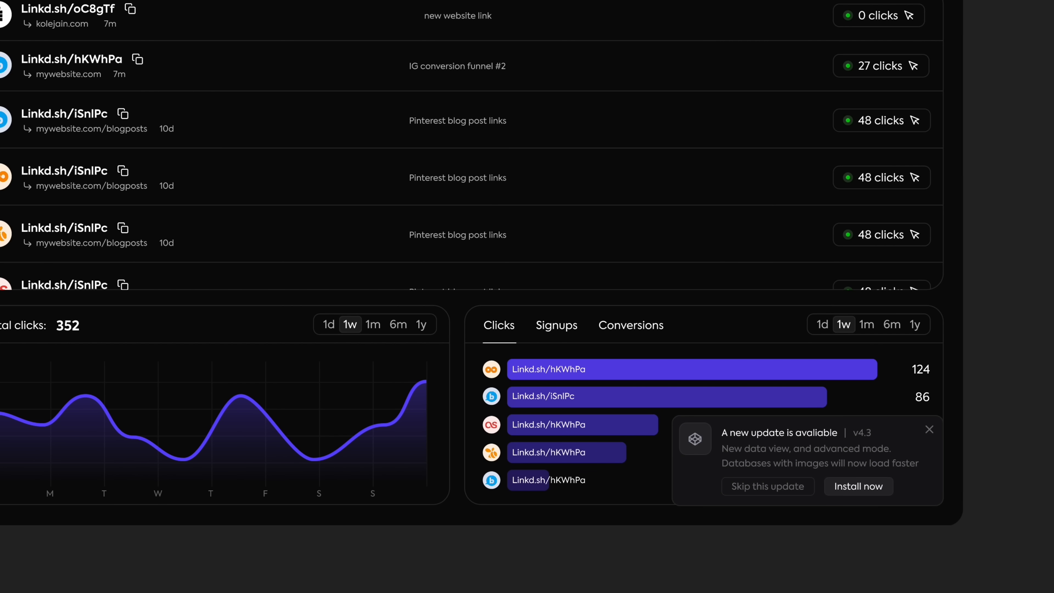
Close the 'A new update is available' toast.
click(929, 428)
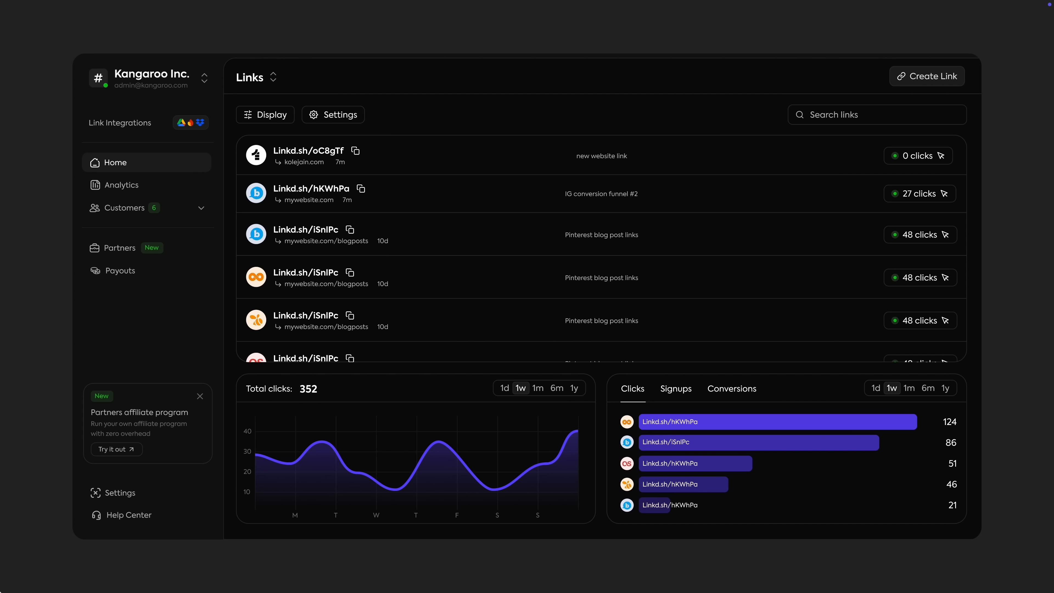
mouse_move(580, 282)
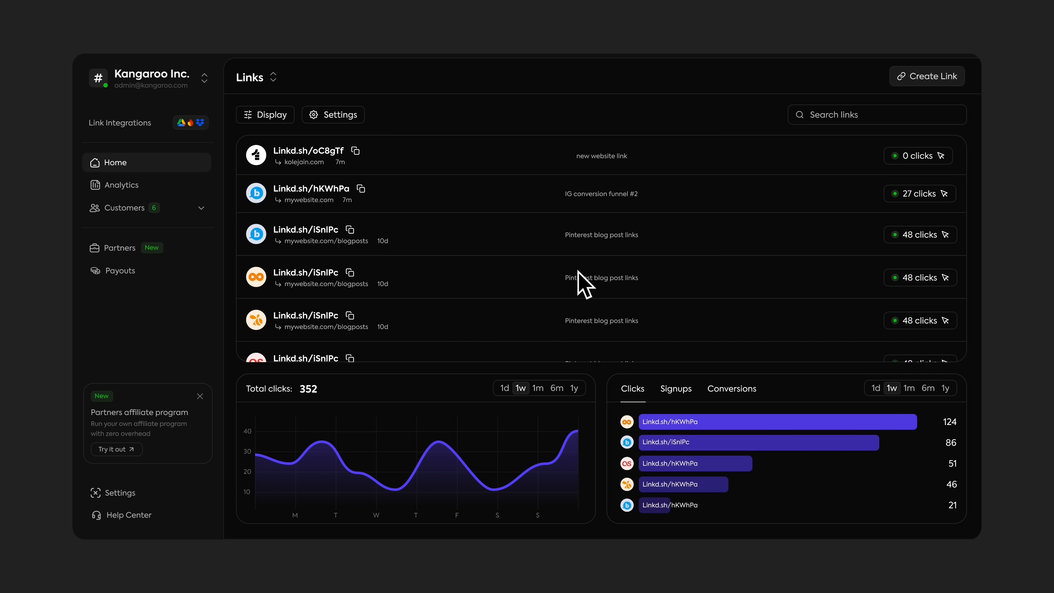
mouse_move(477, 221)
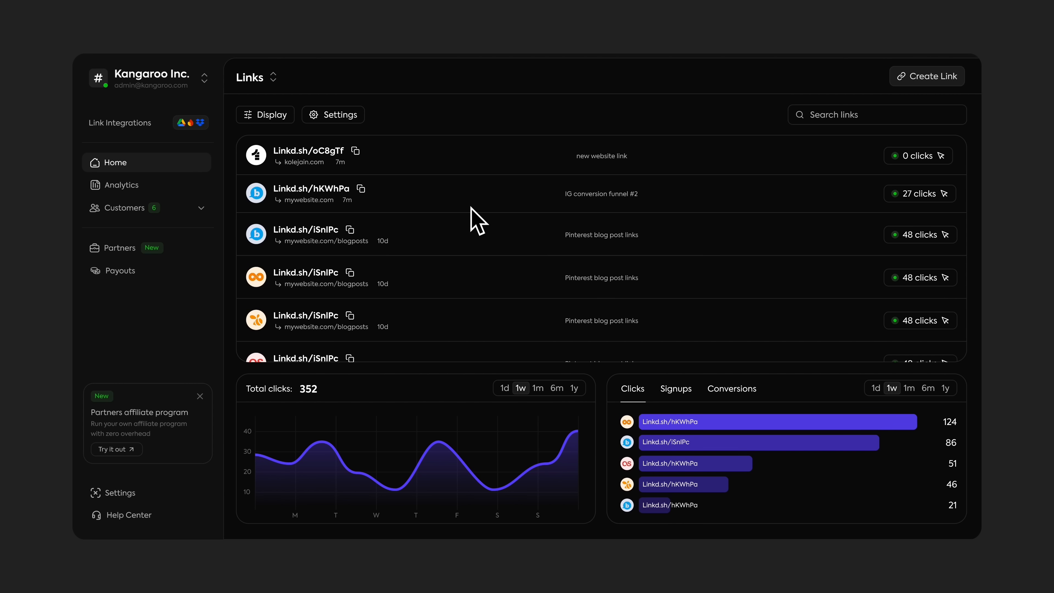
mouse_move(456, 208)
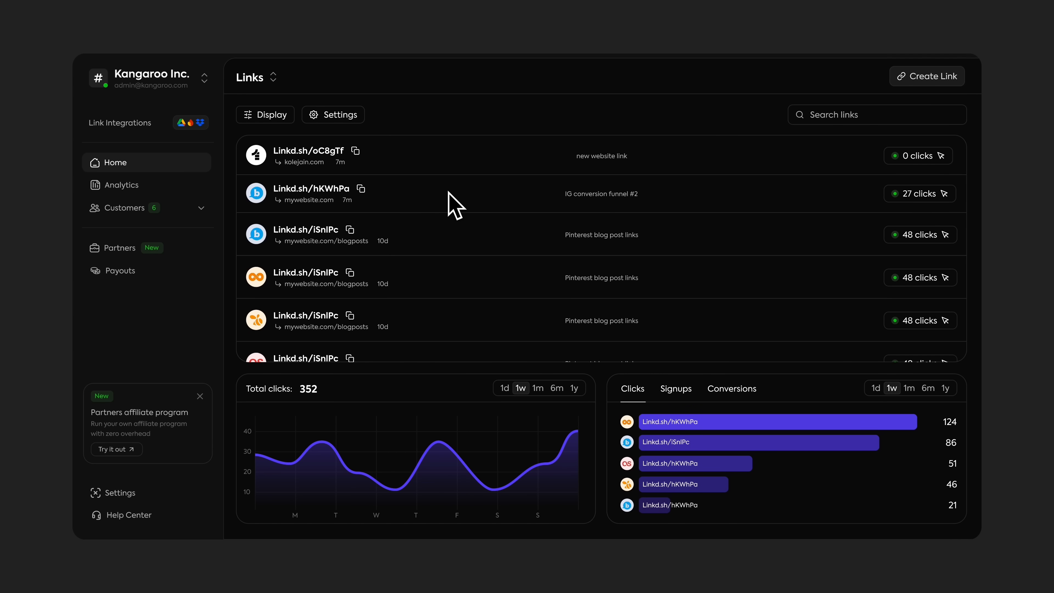
Delete the Linkd.sh/oC8gTf row so the list starts with Linkd.sh/hKWhPa.
click(312, 194)
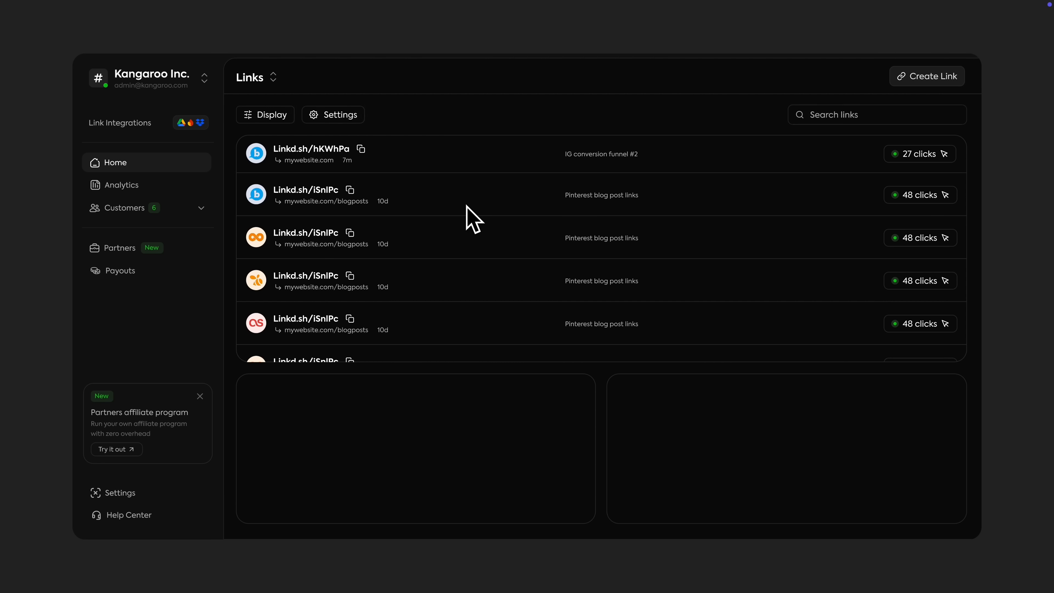
mouse_move(261, 166)
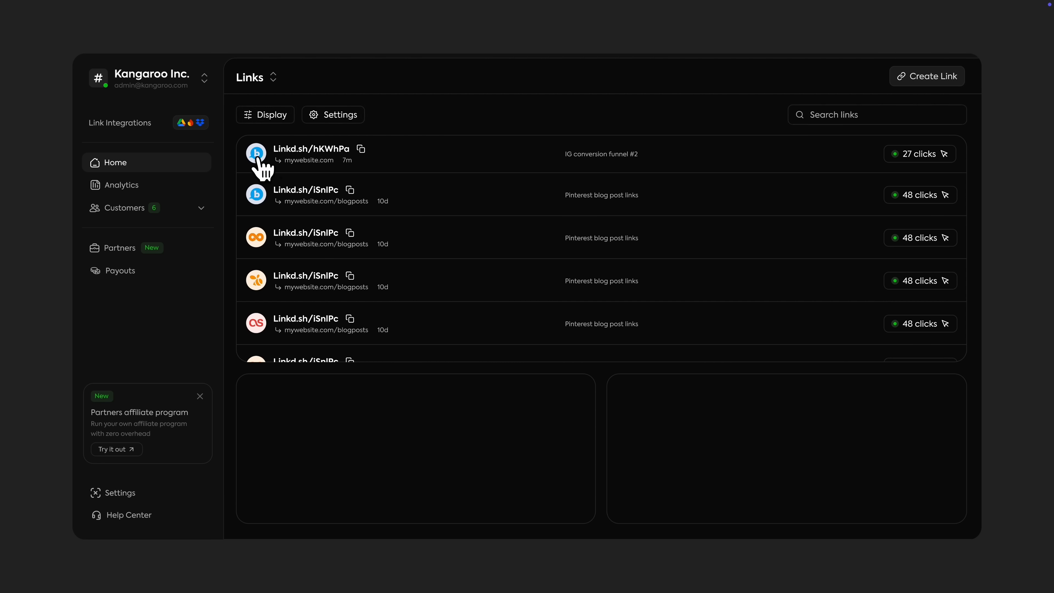
Open the Linkd.sh/hKWhPa link from its row icon.
click(255, 153)
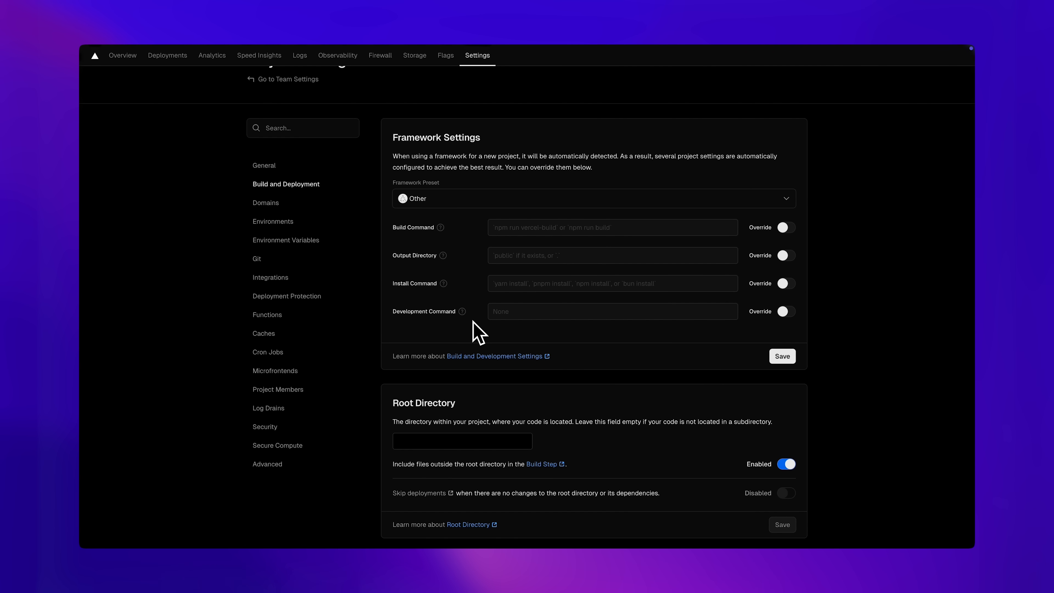
mouse_move(407, 350)
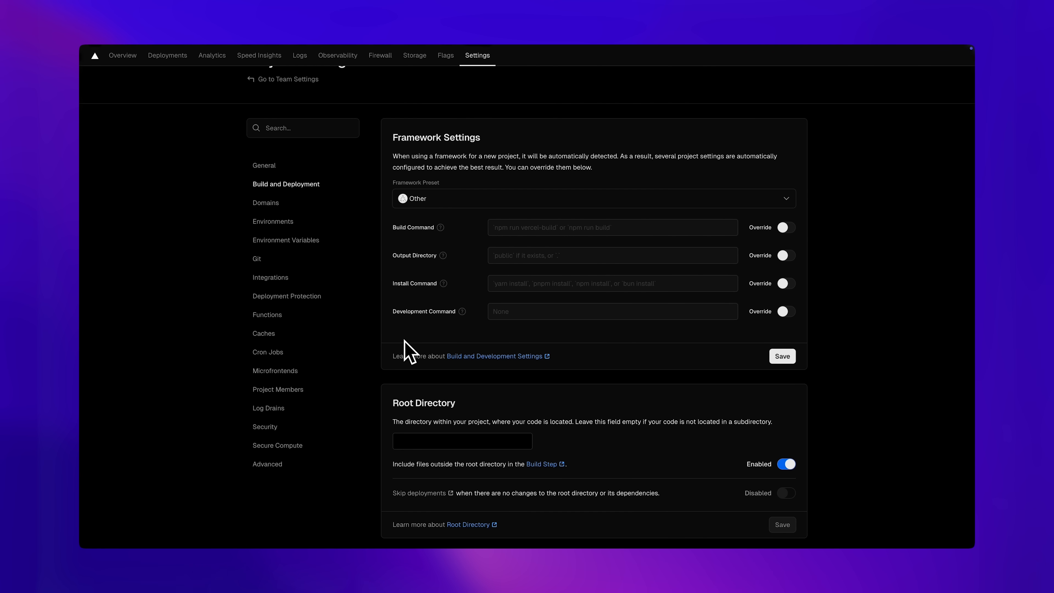
mouse_move(445, 347)
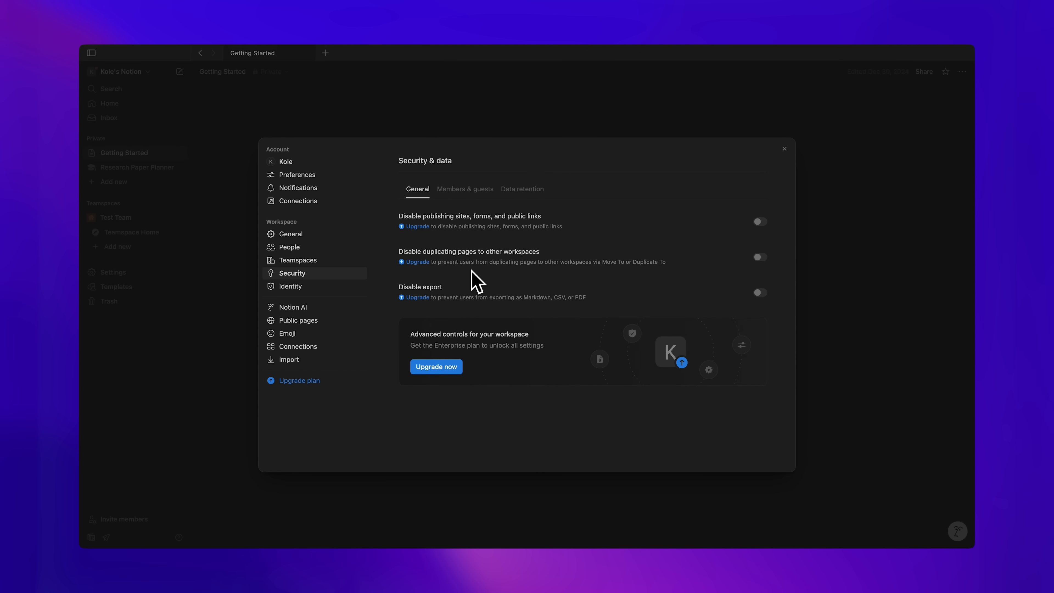
mouse_move(464, 189)
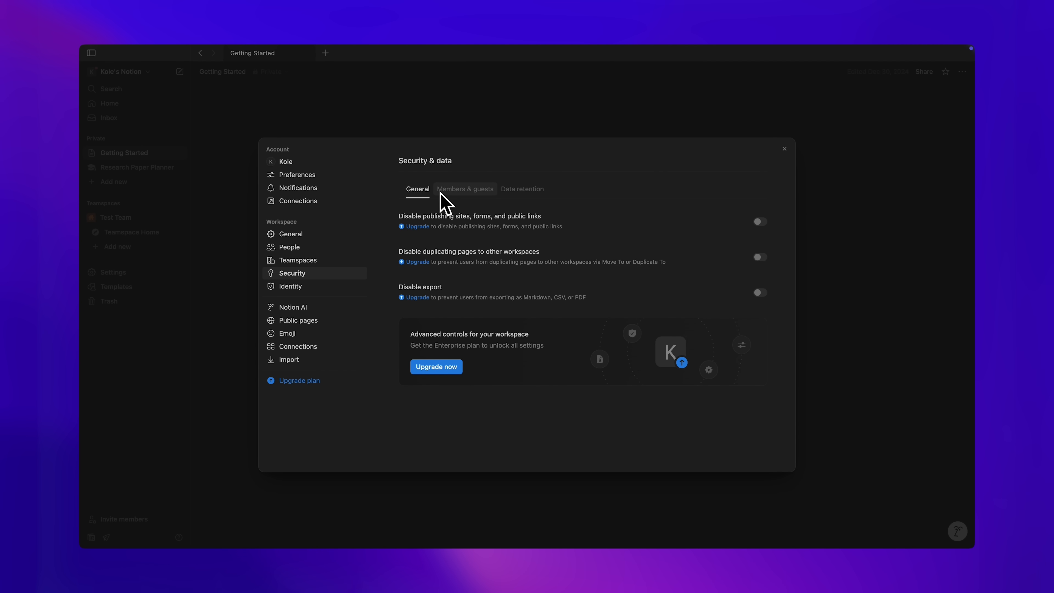
Review the Members & guests and Data retention security tabs, then open the account settings.
click(464, 189)
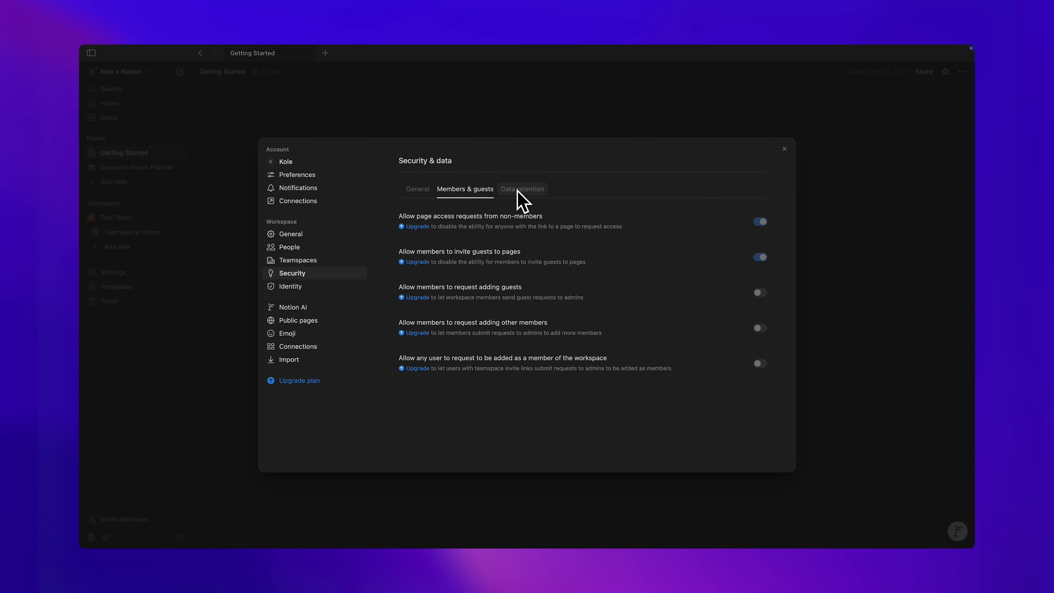
click(417, 189)
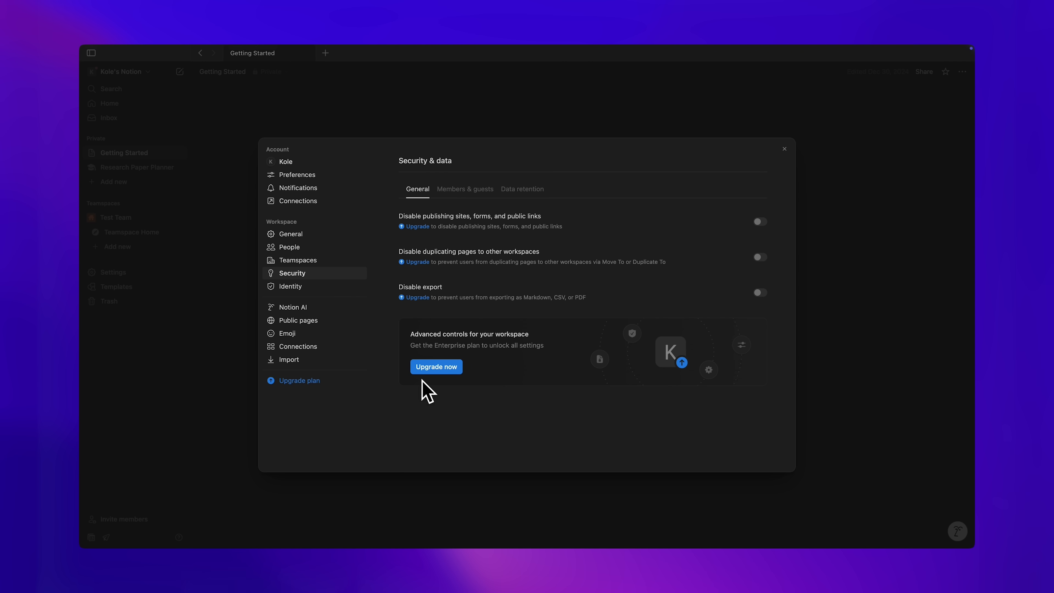
click(286, 161)
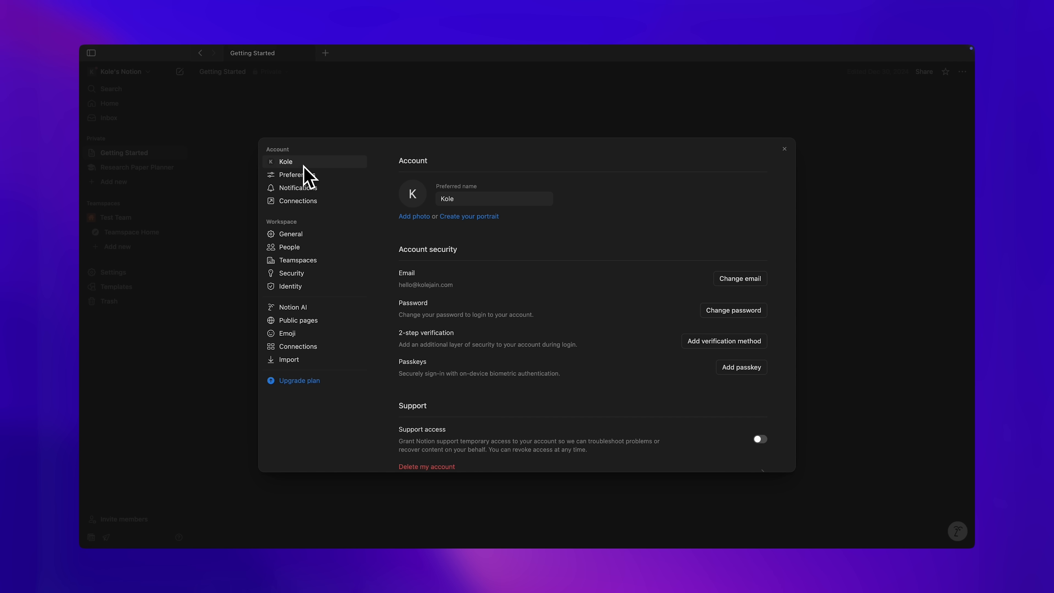
click(293, 174)
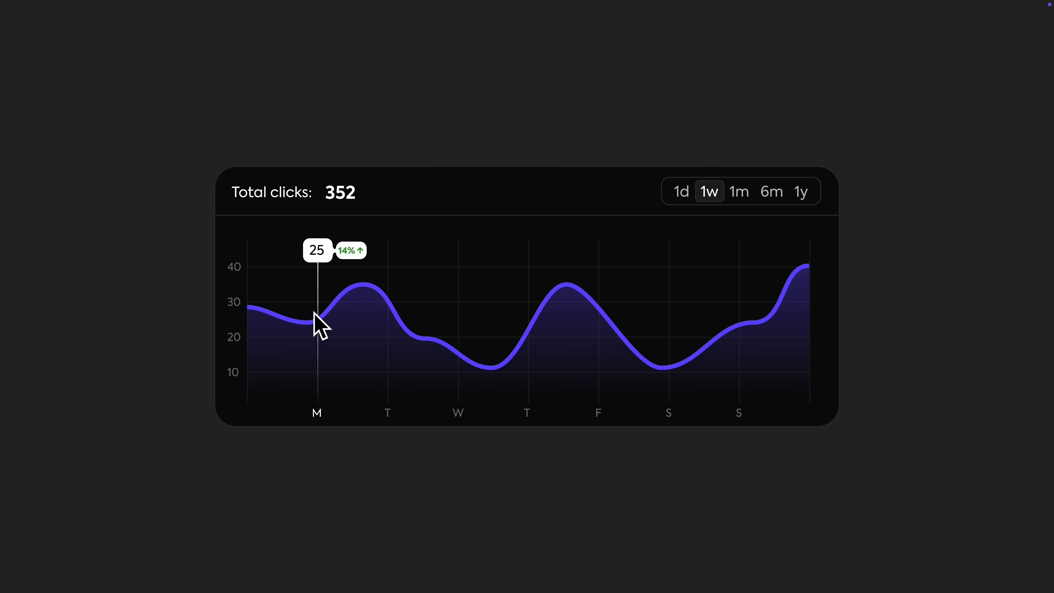
mouse_move(459, 302)
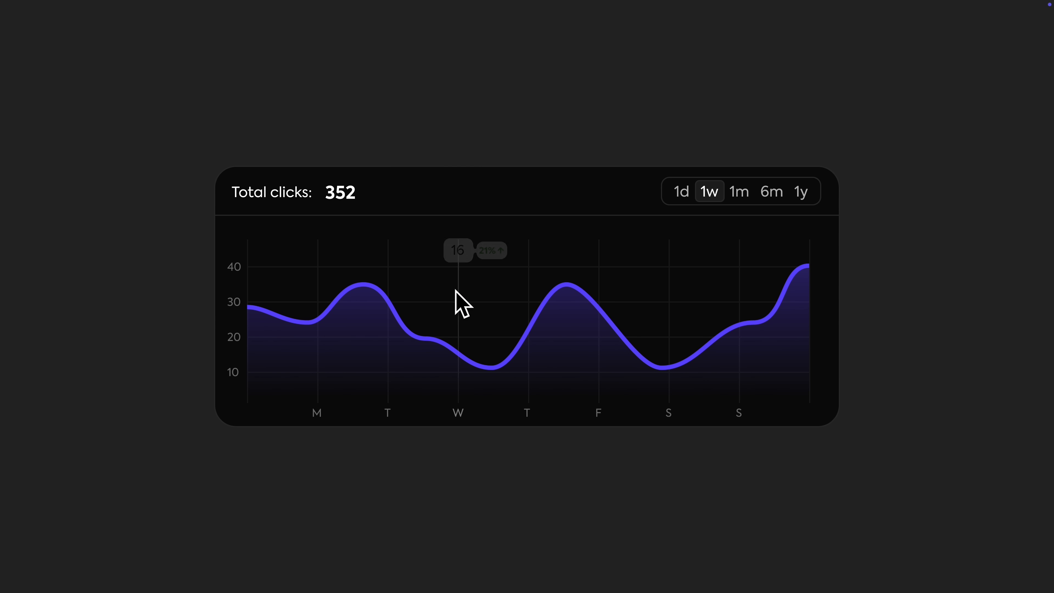
mouse_move(181, 285)
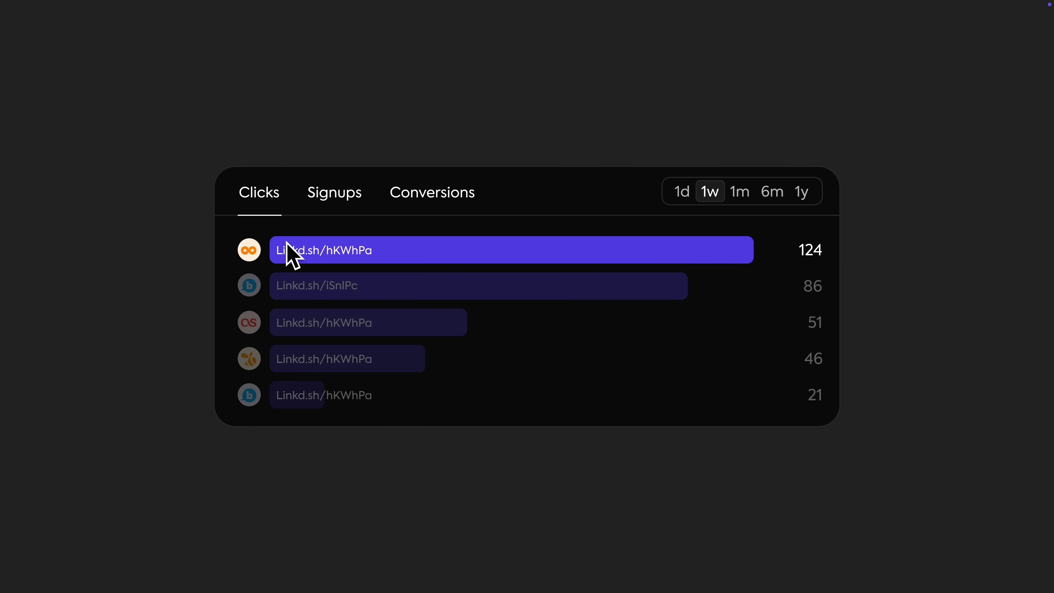
Focus the first bar in the Clicks bar chart to highlight the top link's clicks.
click(927, 75)
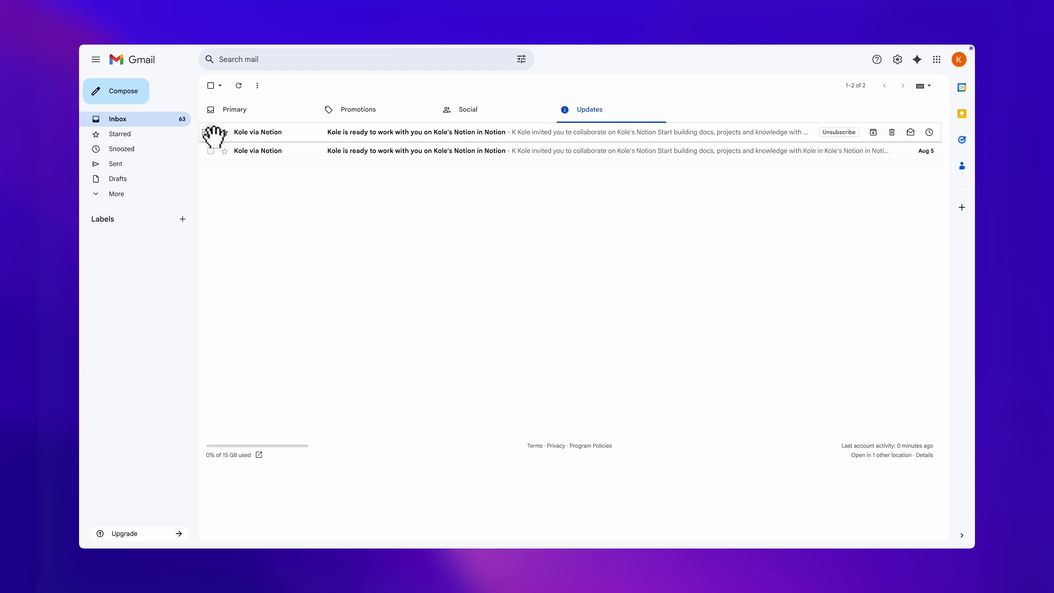
Delete the newer 'via Notion' invitation email, then reveal archive/delete options for the Linkd.sh/hKWhPa link.
click(210, 131)
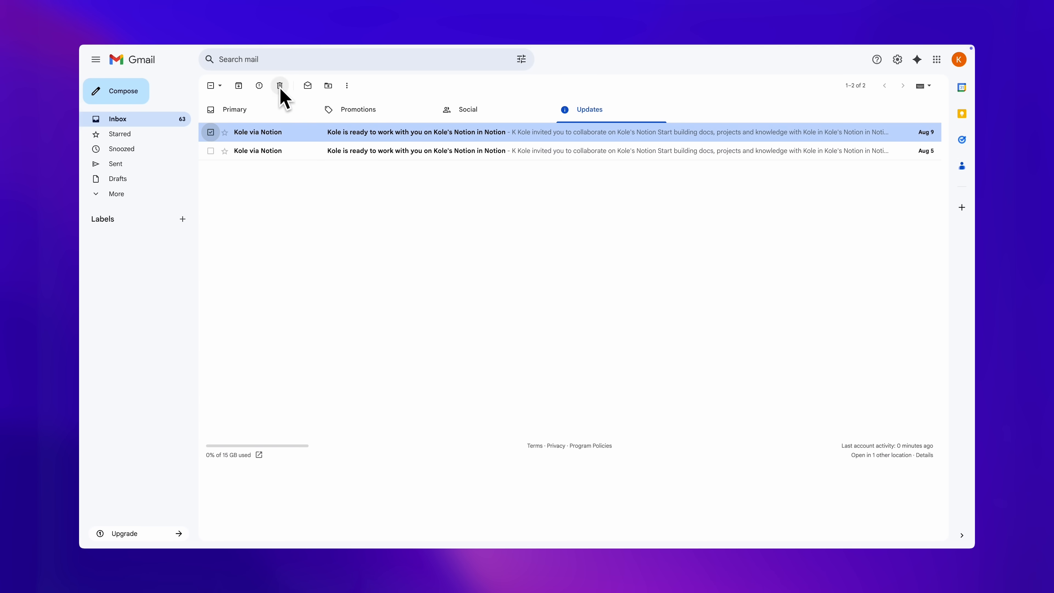
click(280, 86)
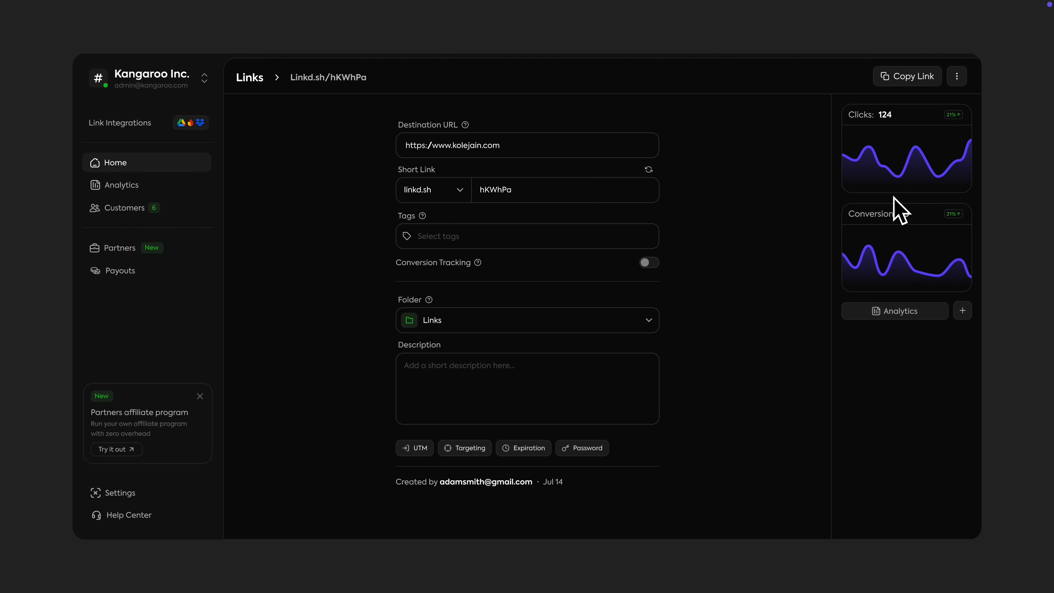
click(957, 75)
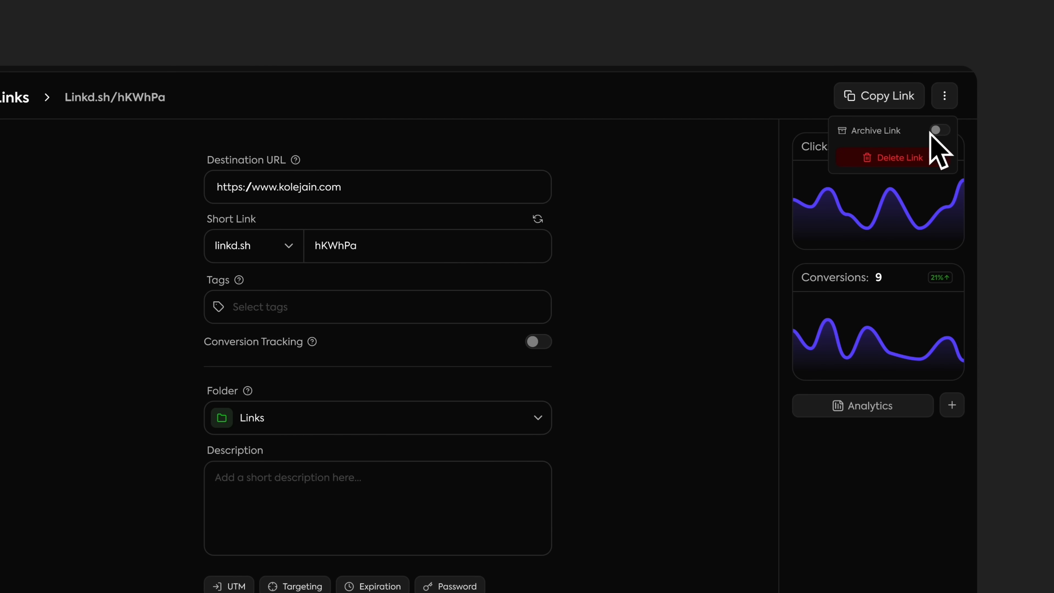